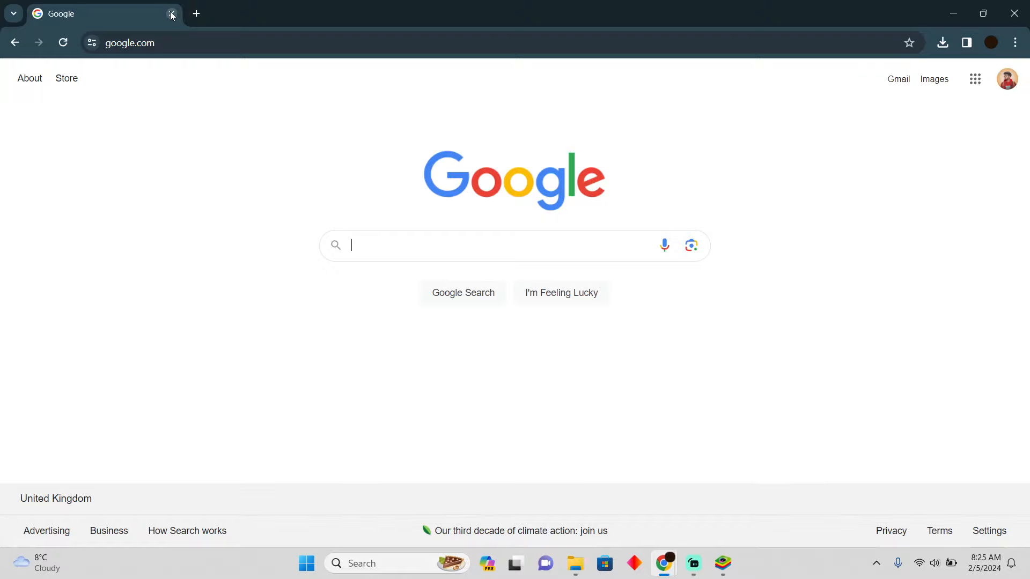
# - Search Google for 'blue', pick the BlueStacks suggestion and go to bluestacks.com
pyautogui.click(1005, 78)
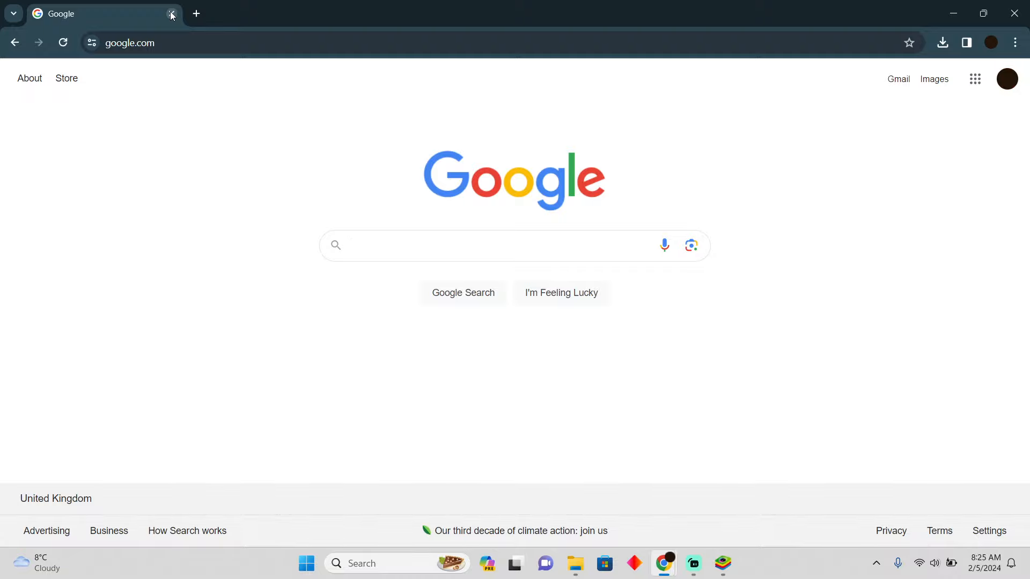
pyautogui.write('blue')
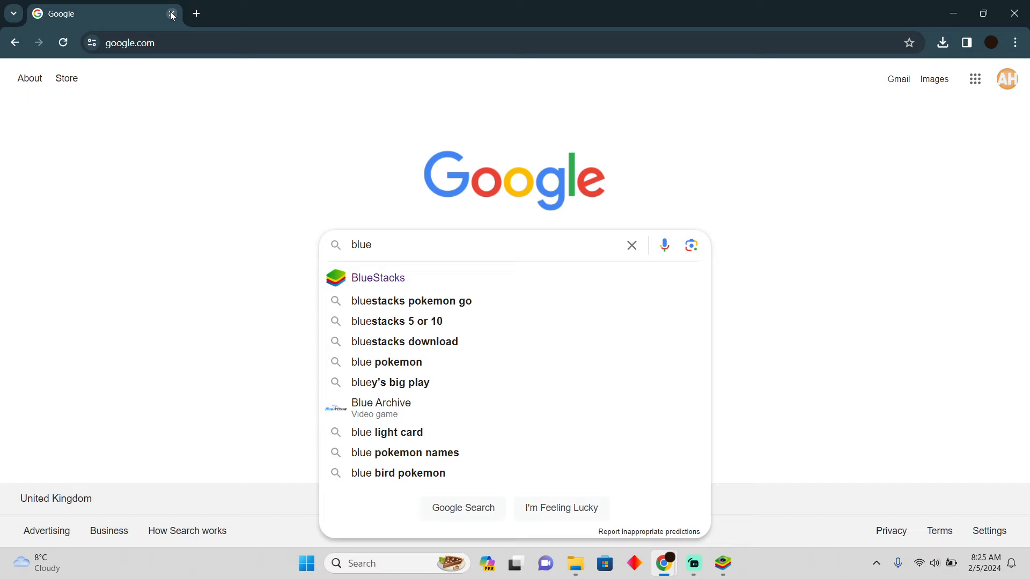
pyautogui.click(376, 277)
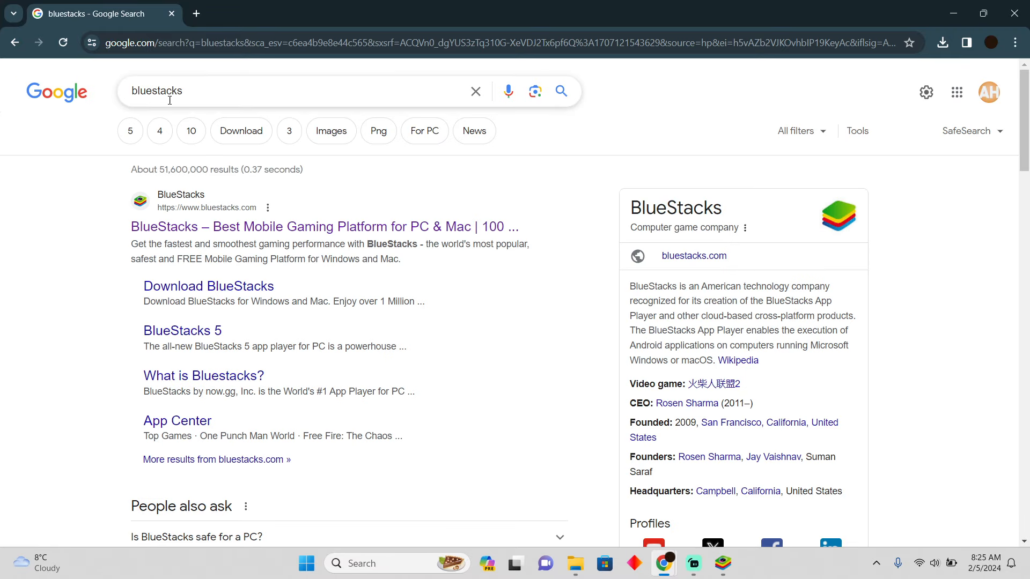
pyautogui.click(326, 226)
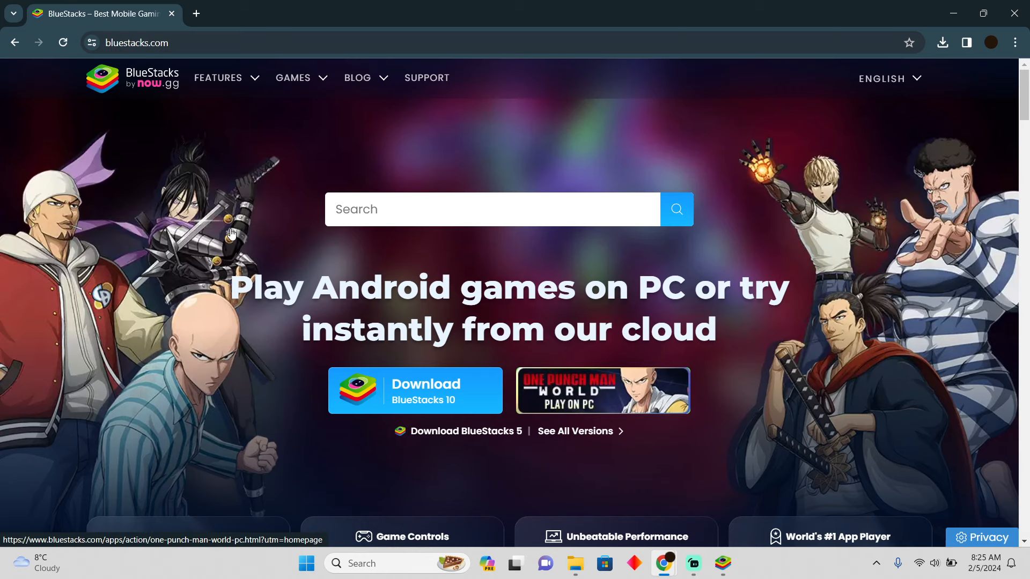
pyautogui.moveTo(415, 343)
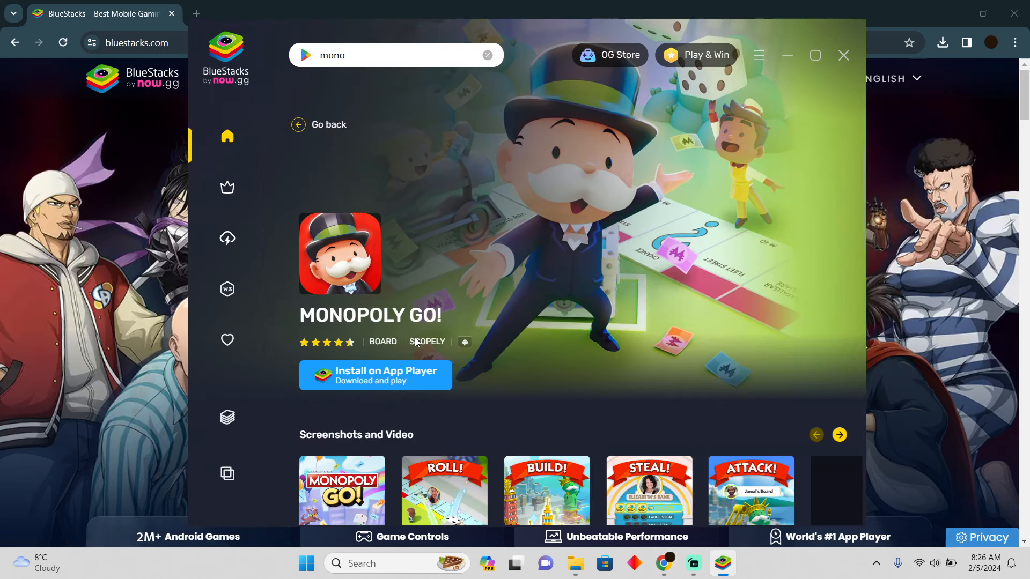
pyautogui.moveTo(575, 279)
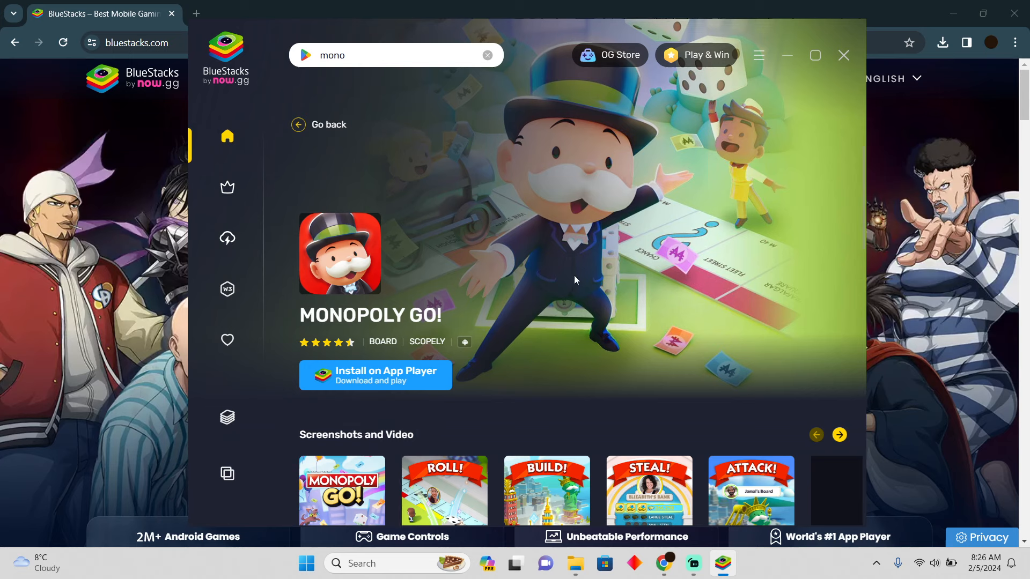
pyautogui.moveTo(389, 78)
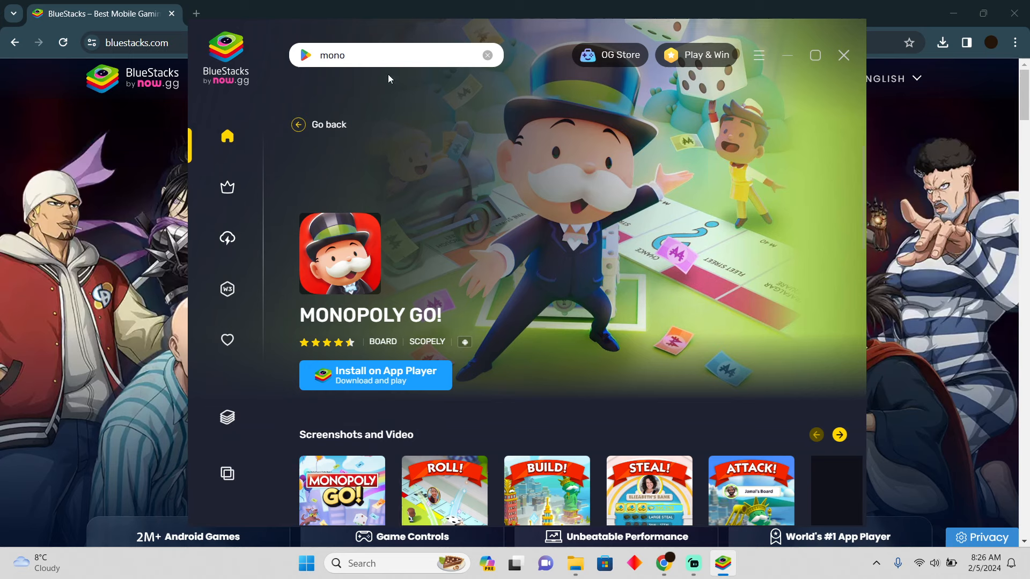
# - Search BlueStacks games for 'poke' (pokemon go), then clear the query
pyautogui.write('poke')
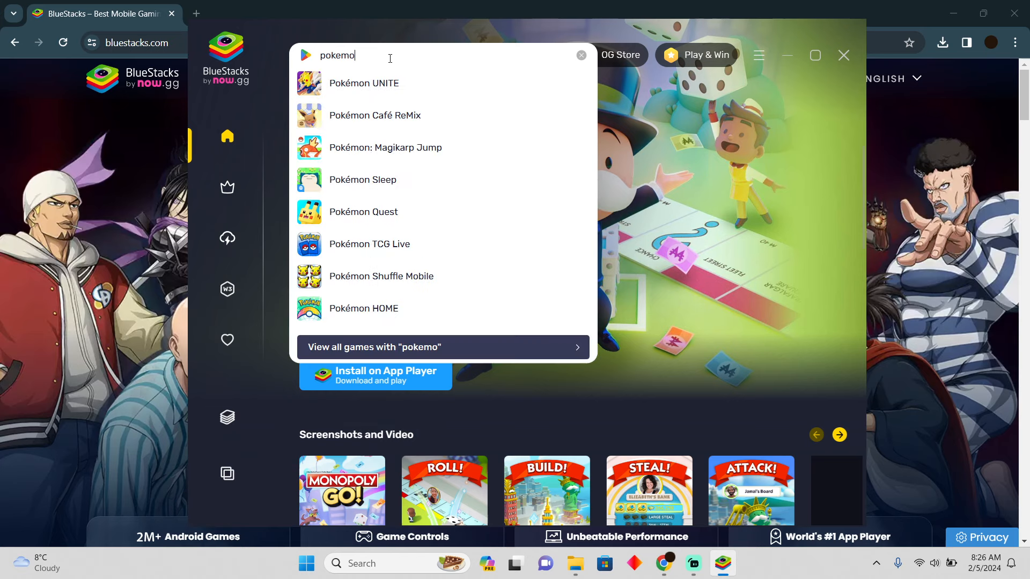
pyautogui.moveTo(444, 53)
pyautogui.write('n go')
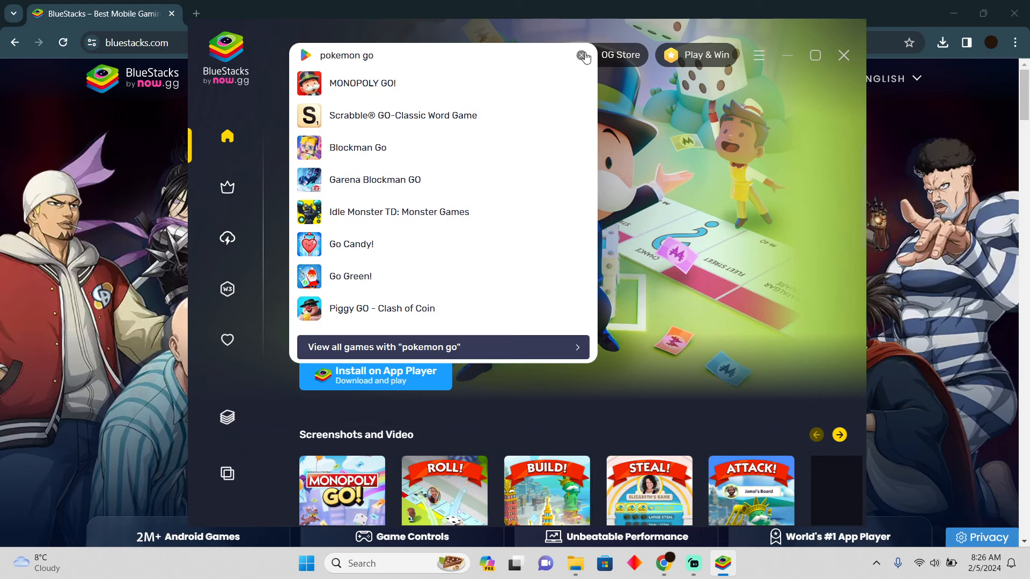
pyautogui.click(581, 55)
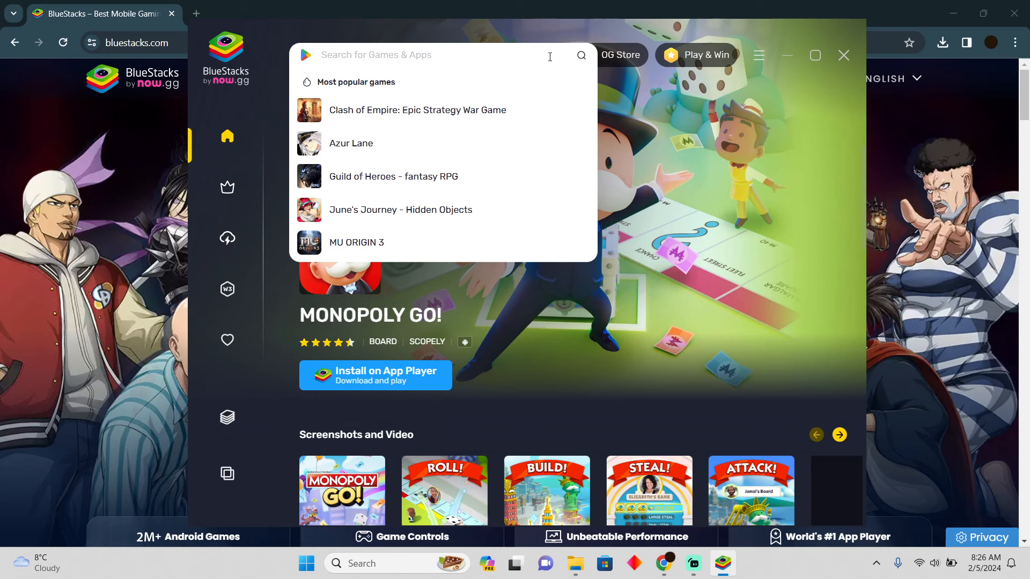
# - Search BlueStacks games for 'pokemon' to list Pokémon UNITE, Pokémon Sleep and others
pyautogui.write('pokemon')
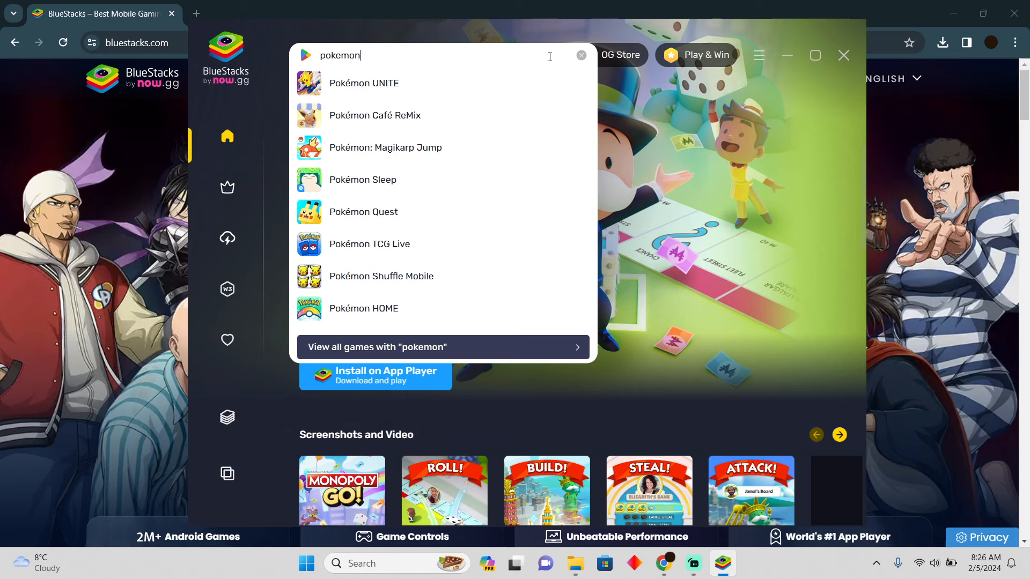
pyautogui.moveTo(532, 31)
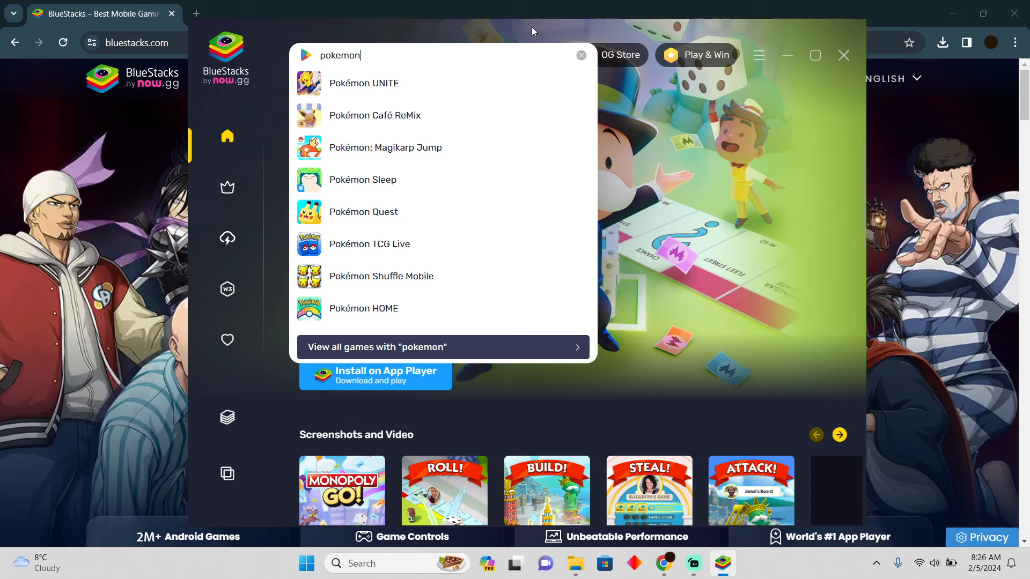